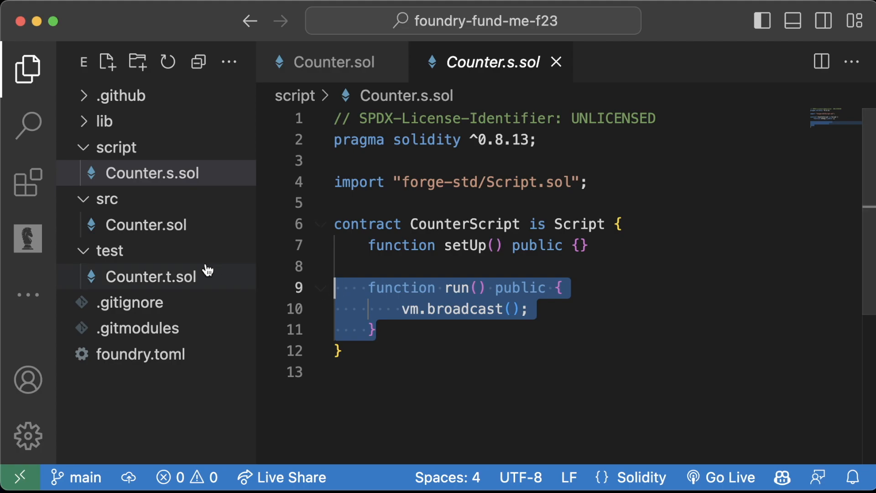
Step: Open test/Counter.t.sol from the Explorer sidebar
left_click(150, 276)
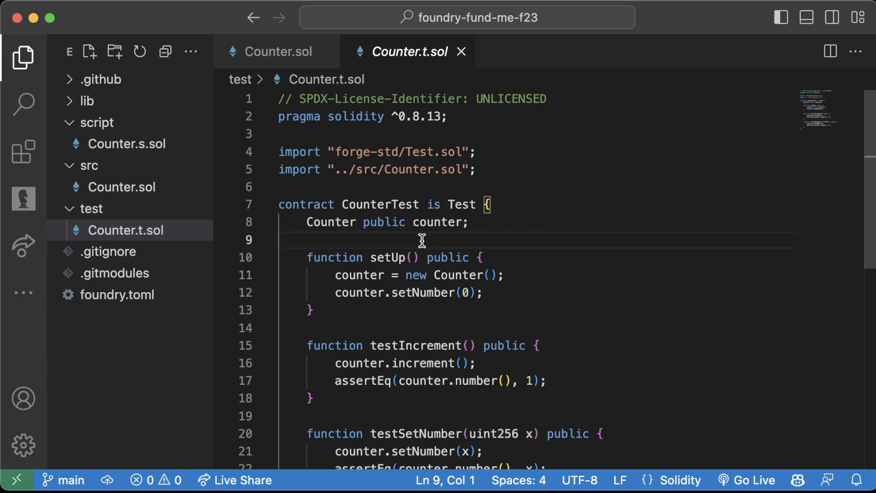
mouse_move(421, 245)
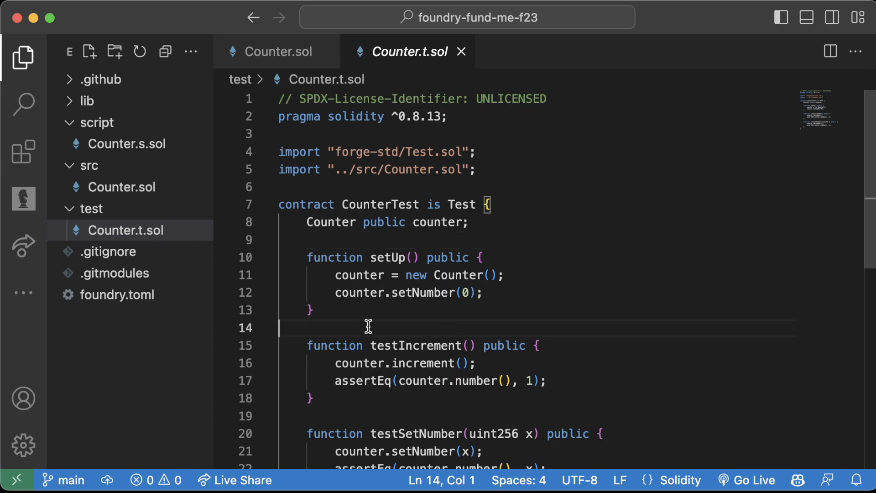
mouse_move(509, 276)
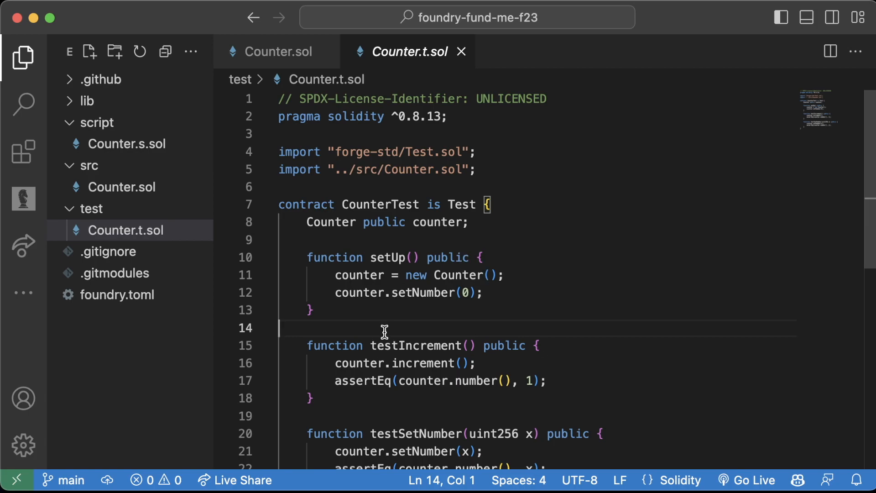
mouse_move(390, 228)
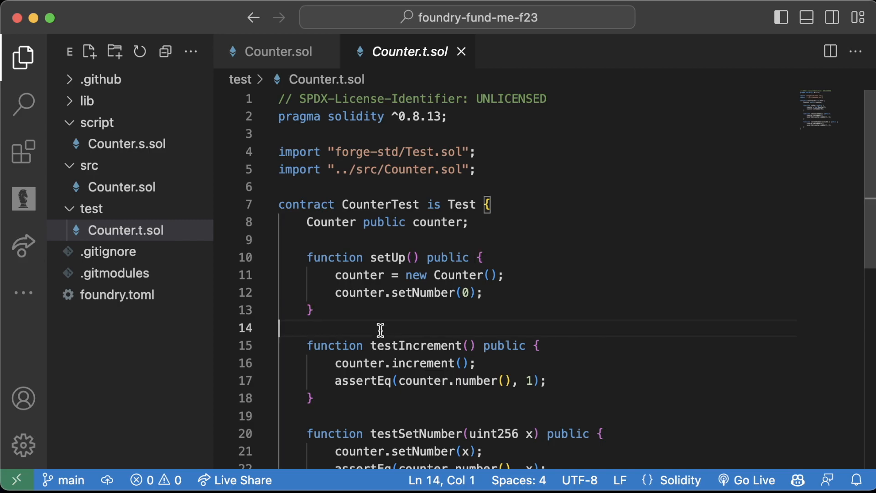
Step: Run forge test in the integrated terminal; both Counter tests pass, including testIncrement
key("ctrl+`")
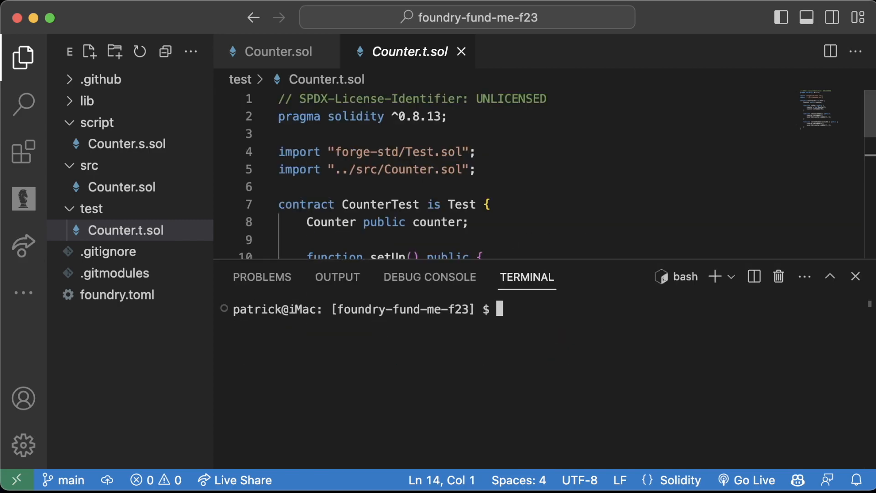
type("forge test")
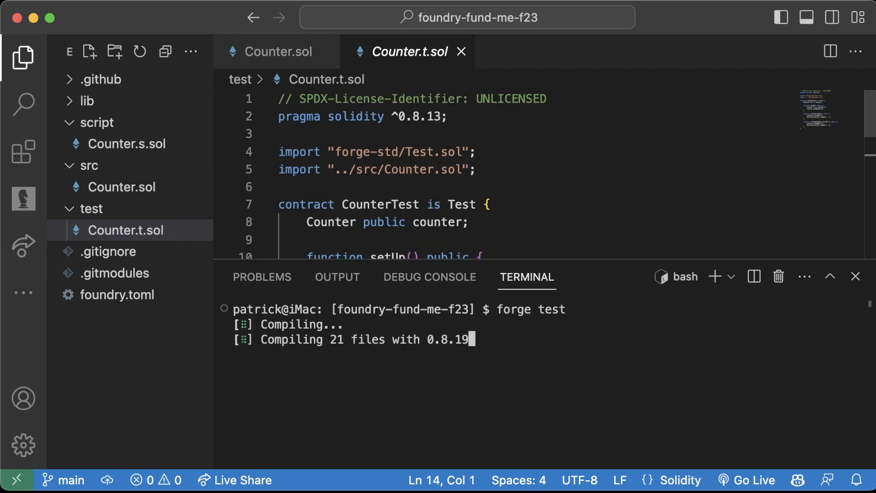
mouse_move(495, 245)
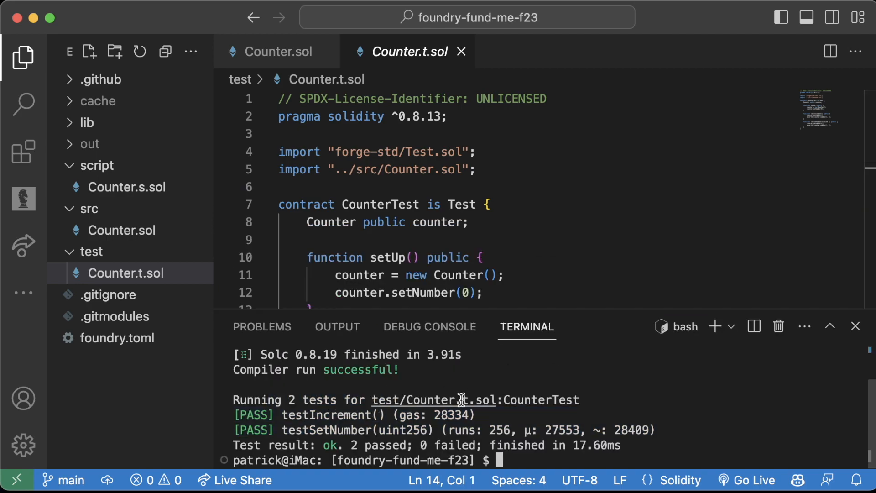
type("testIncrement() public {")
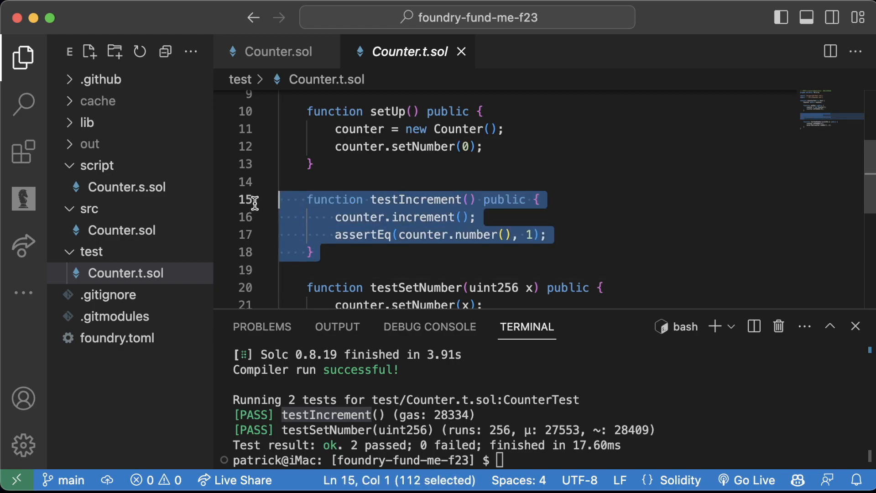
left_click(555, 234)
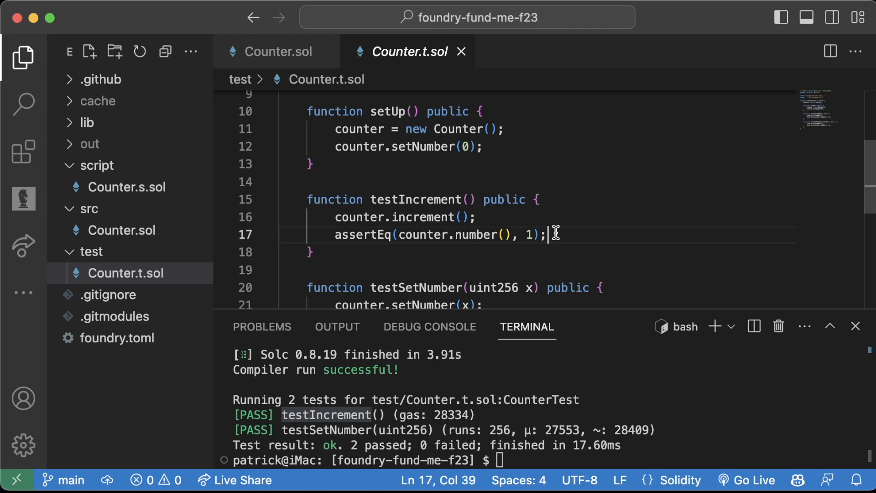
double_click(364, 234)
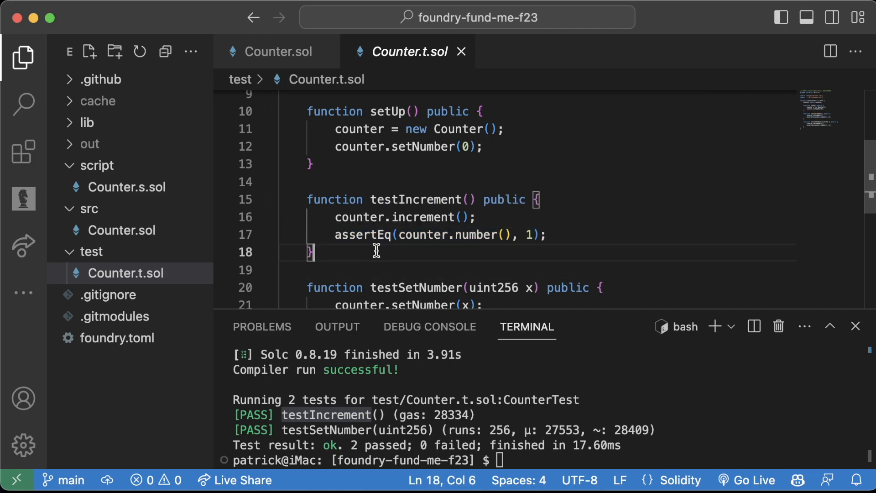
double_click(423, 217)
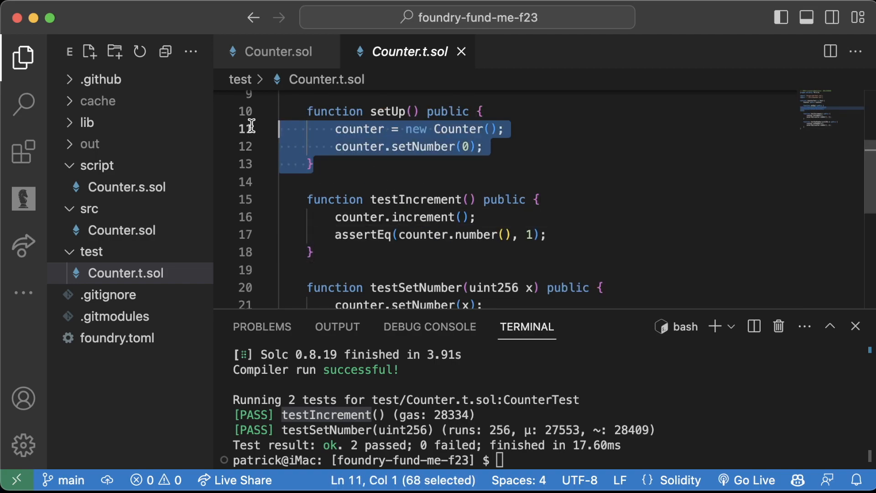
double_click(459, 129)
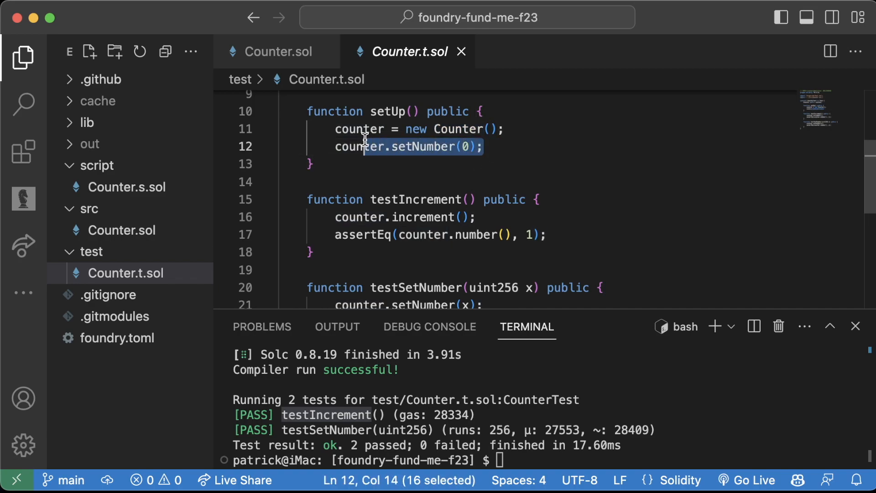
double_click(360, 217)
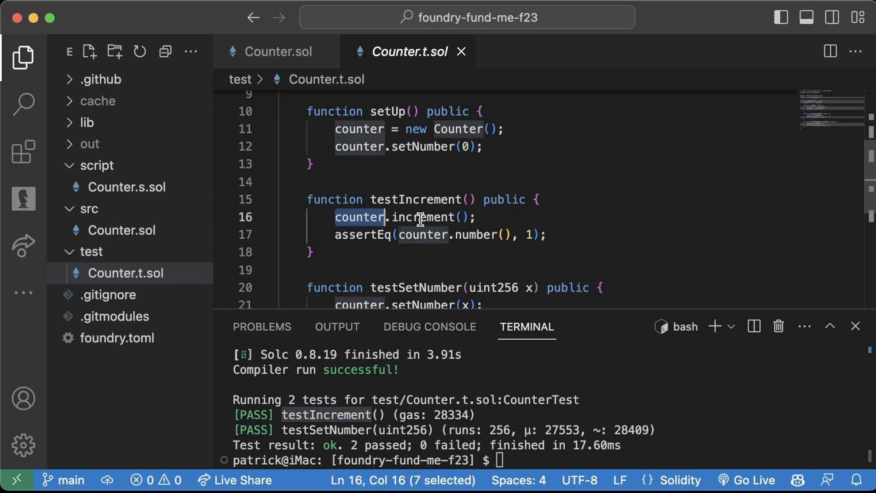
double_click(423, 217)
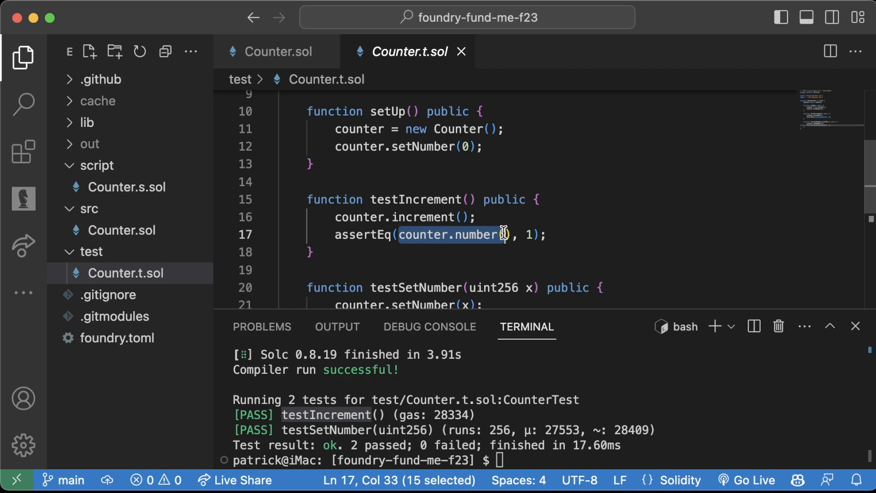
double_click(364, 234)
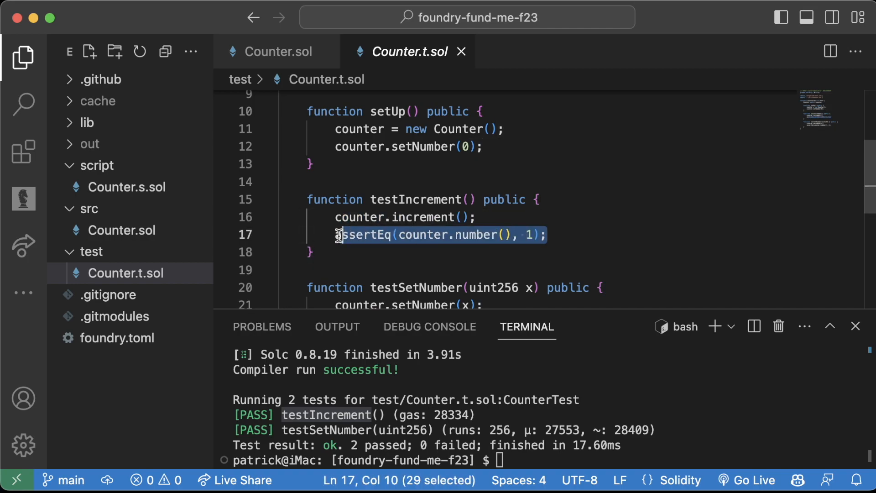
mouse_move(455, 235)
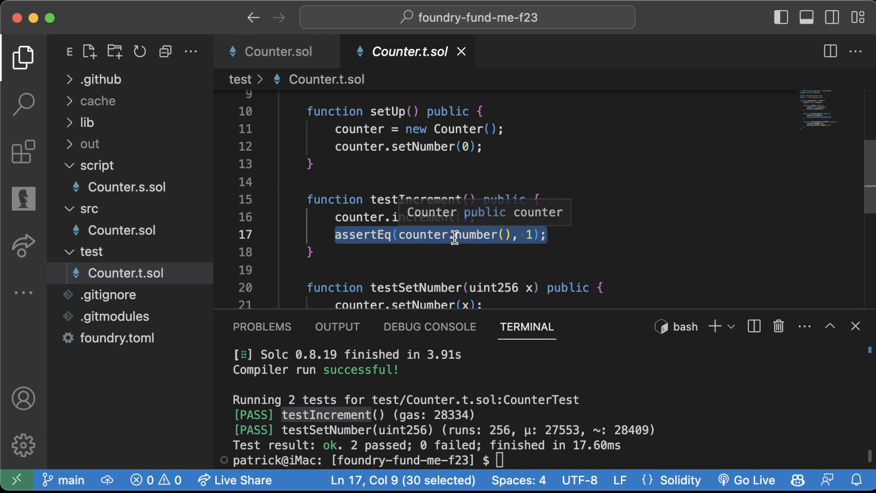
left_click(467, 270)
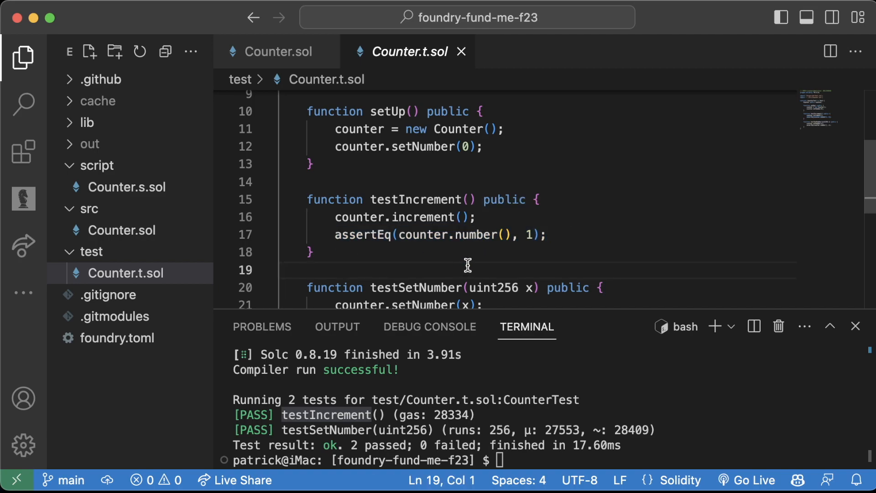
left_click(438, 182)
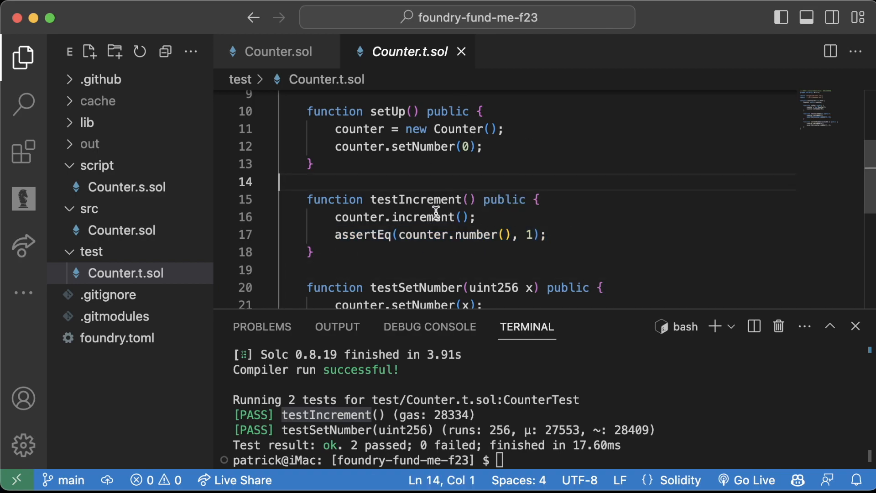
mouse_move(447, 307)
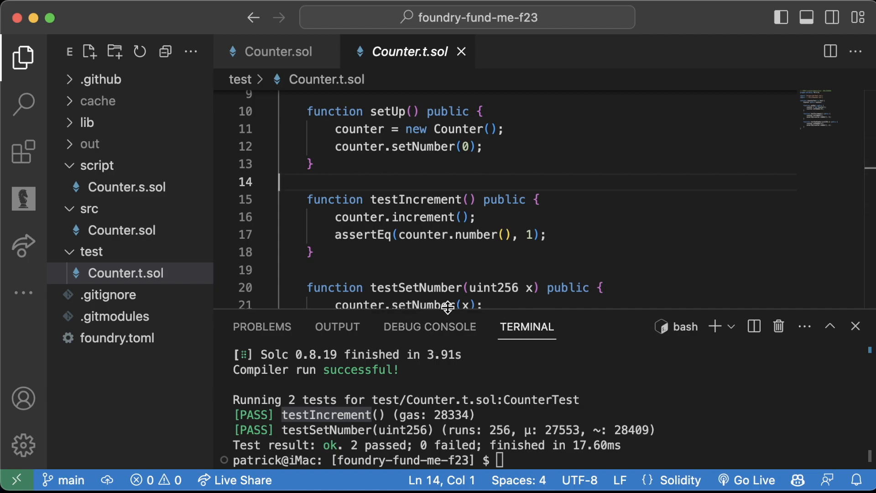